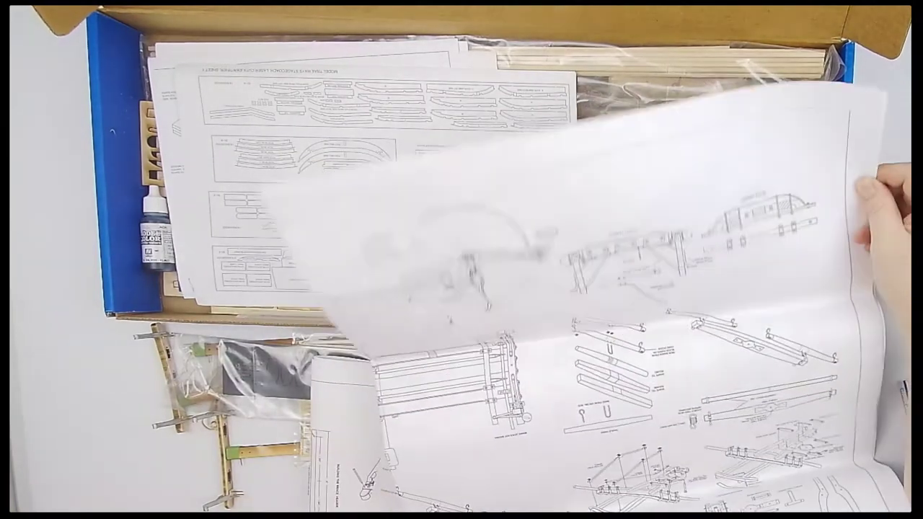
drag(649, 253, 648, 433)
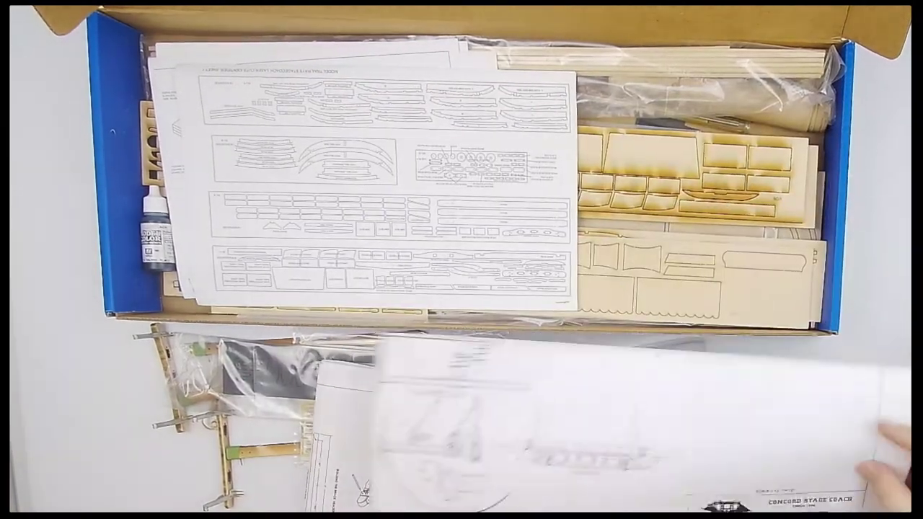